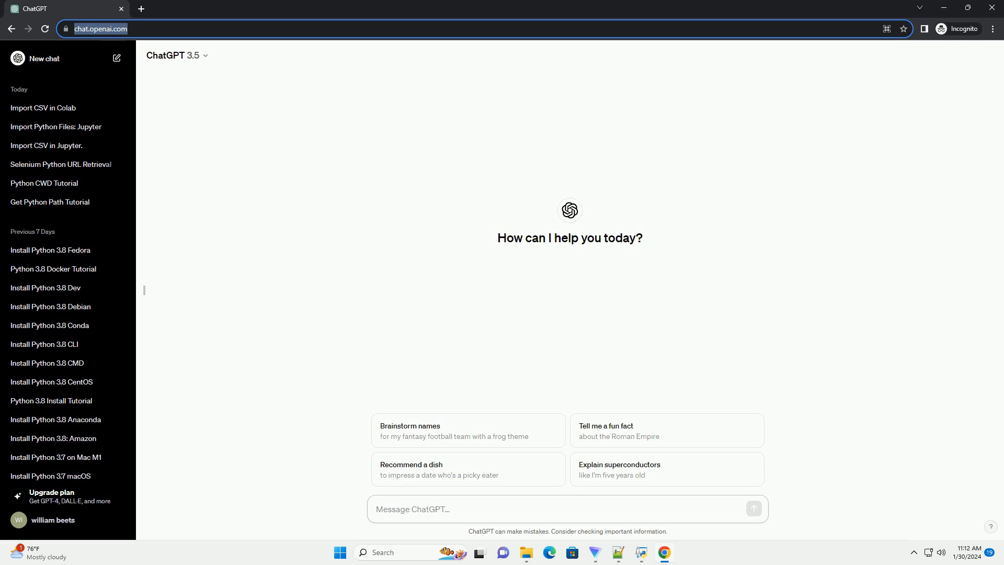
Draft a prompt requesting an informative tutorial on importing a CSV file in Python IDLE with a code example.
text(write an informative tutorial about how to import csv file in python idle wit)
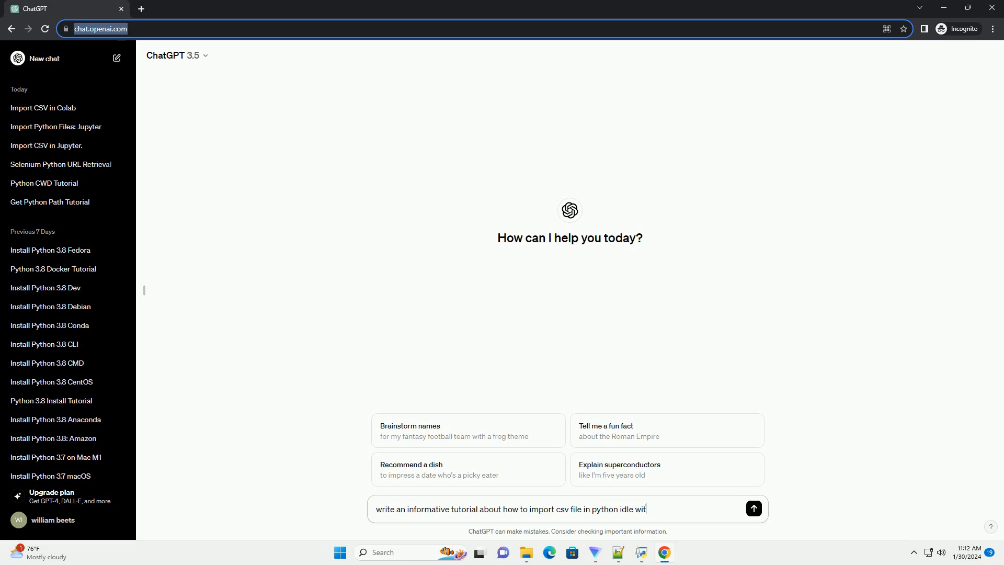
Submit the request and follow ChatGPT's step-by-step tutorial as the Python code example generates.
click(754, 509)
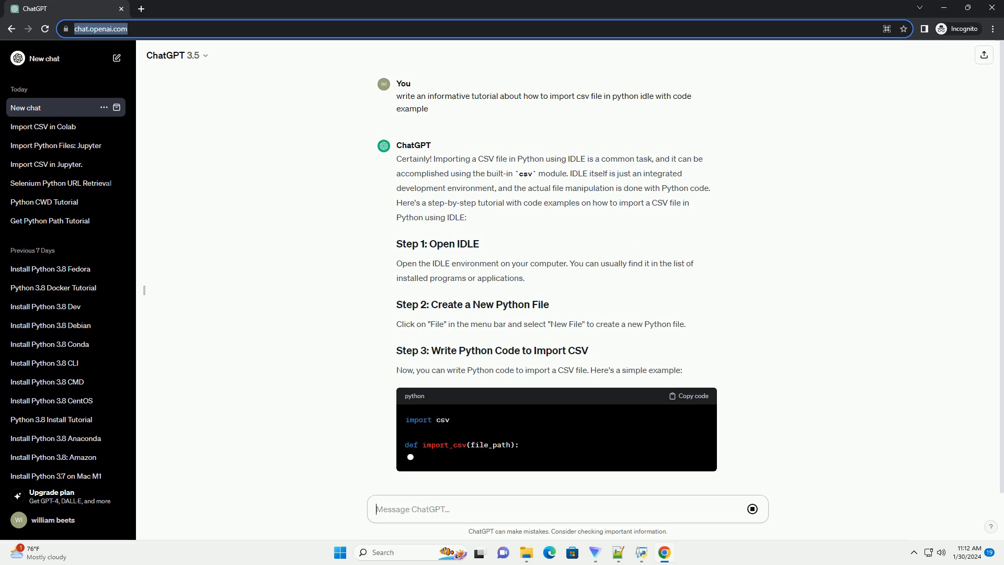
scroll(up, 3)
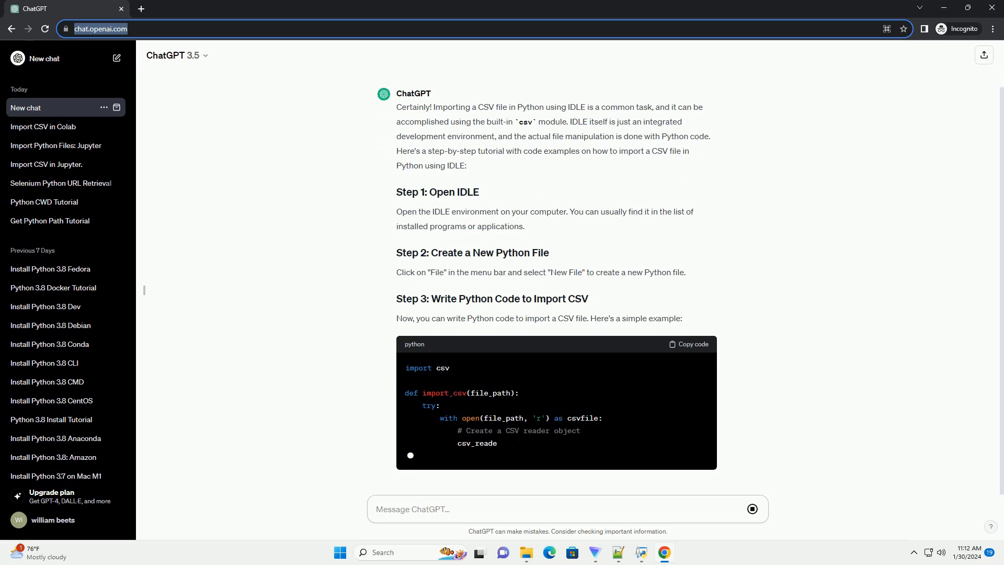
scroll(down, 3)
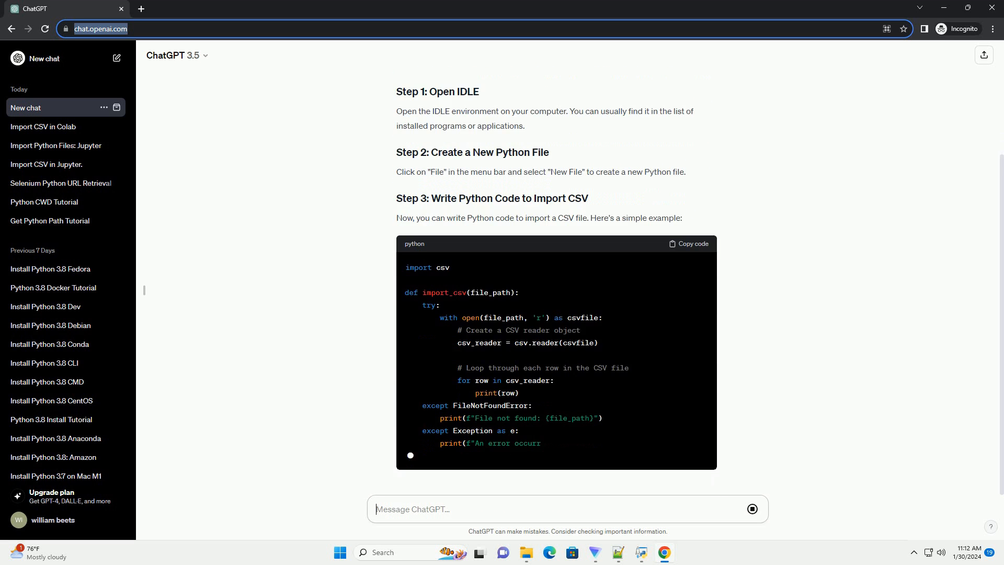
Scroll through the response as Step 4 save-and-run, Step 5 expected output and Additional Notes appear.
scroll(down, 3)
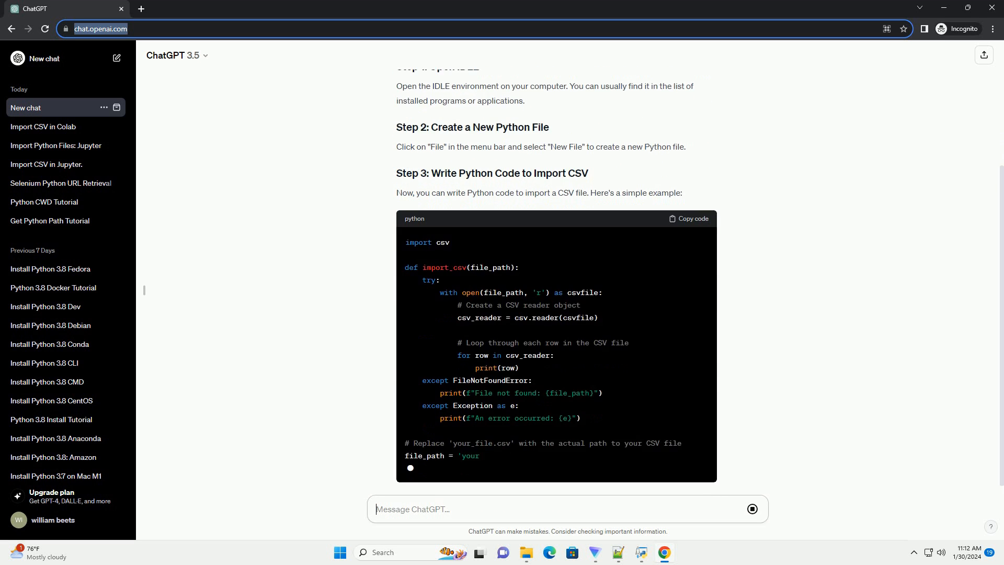
scroll(down, 3)
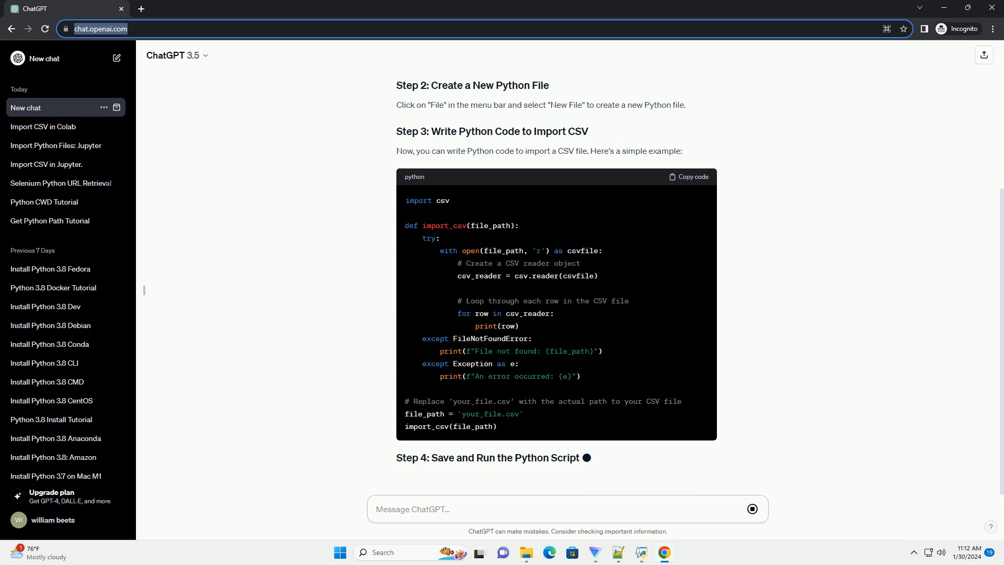
scroll(down, 3)
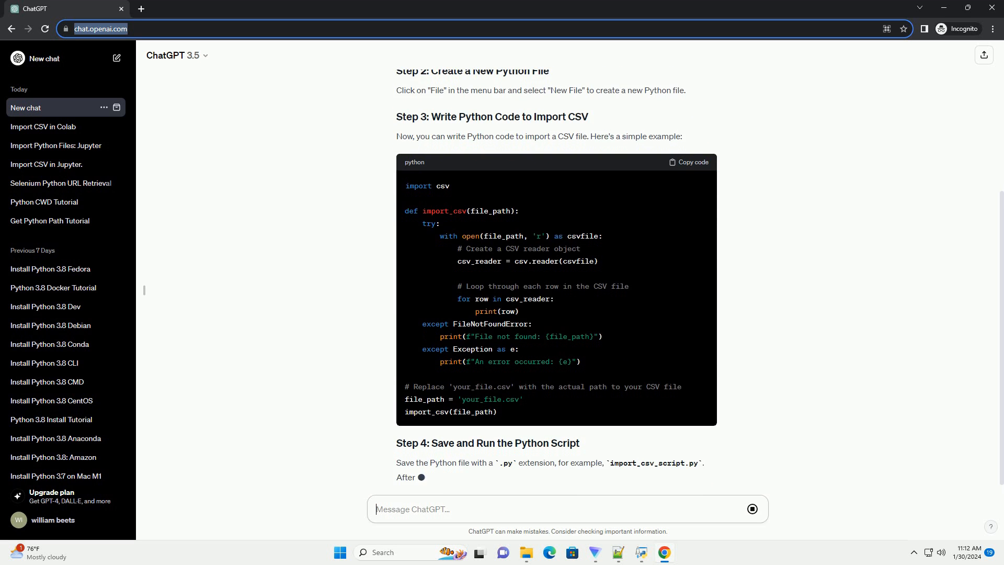
scroll(up, 3)
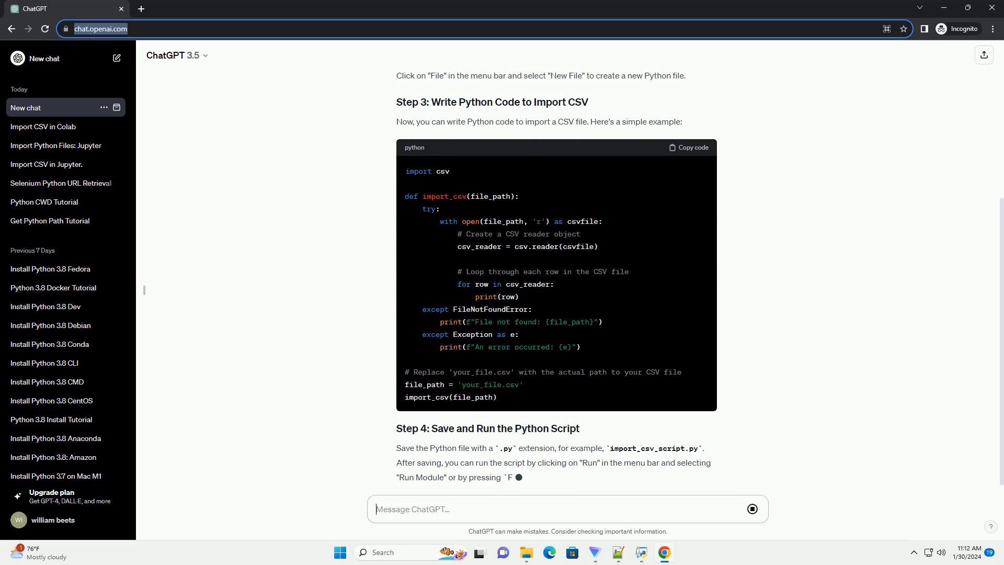
scroll(down, 3)
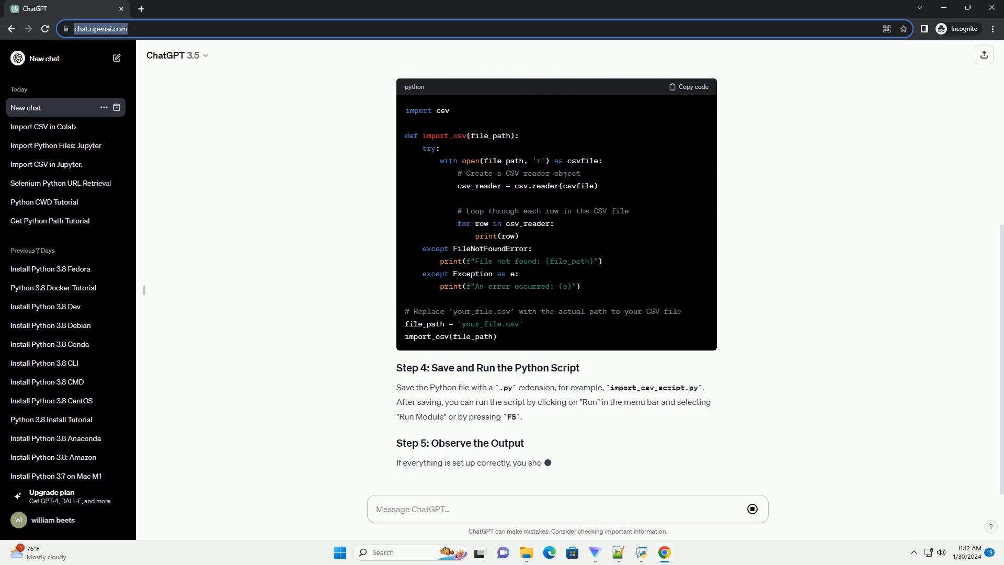
scroll(down, 3)
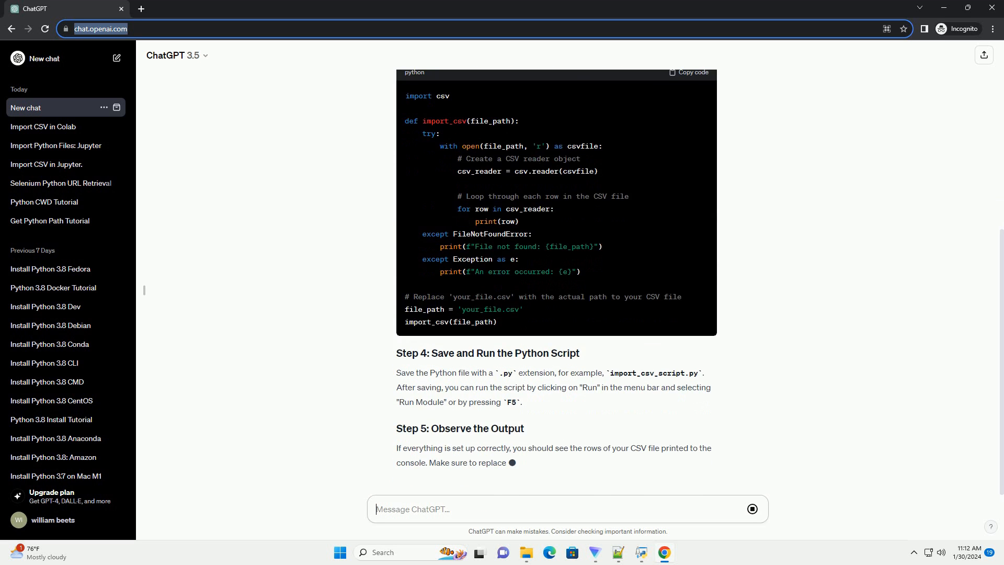
scroll(down, 3)
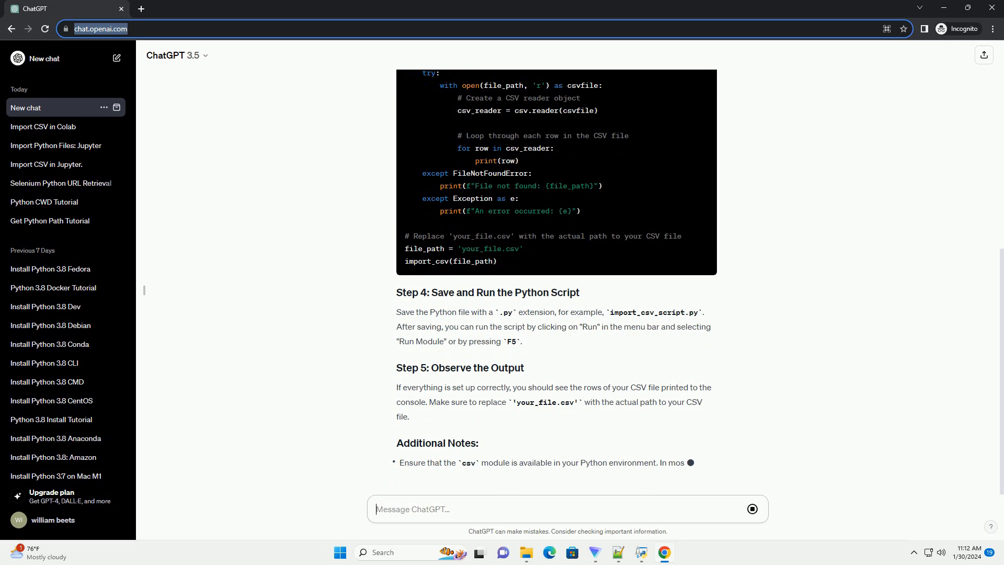
scroll(down, 3)
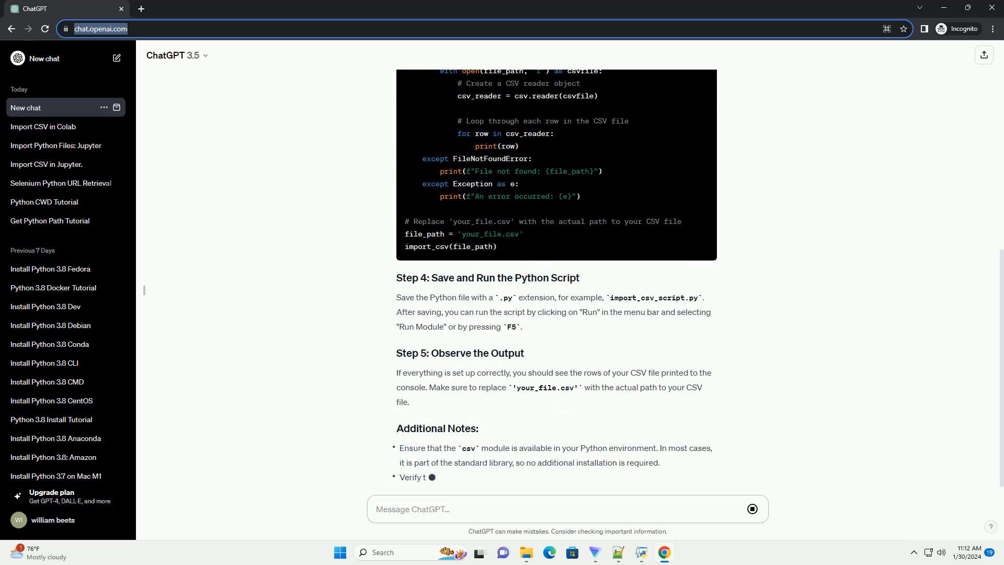
scroll(down, 3)
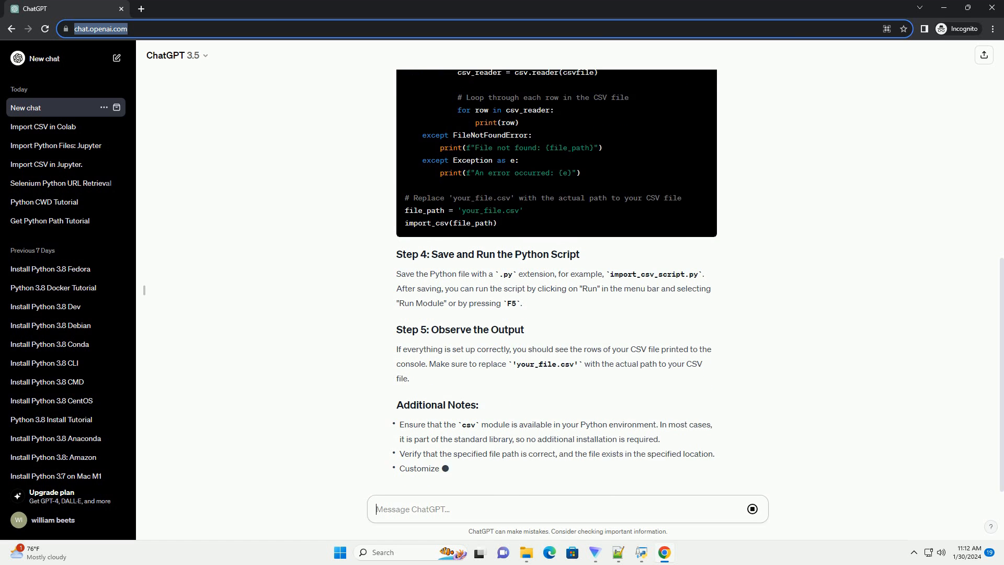
scroll(down, 3)
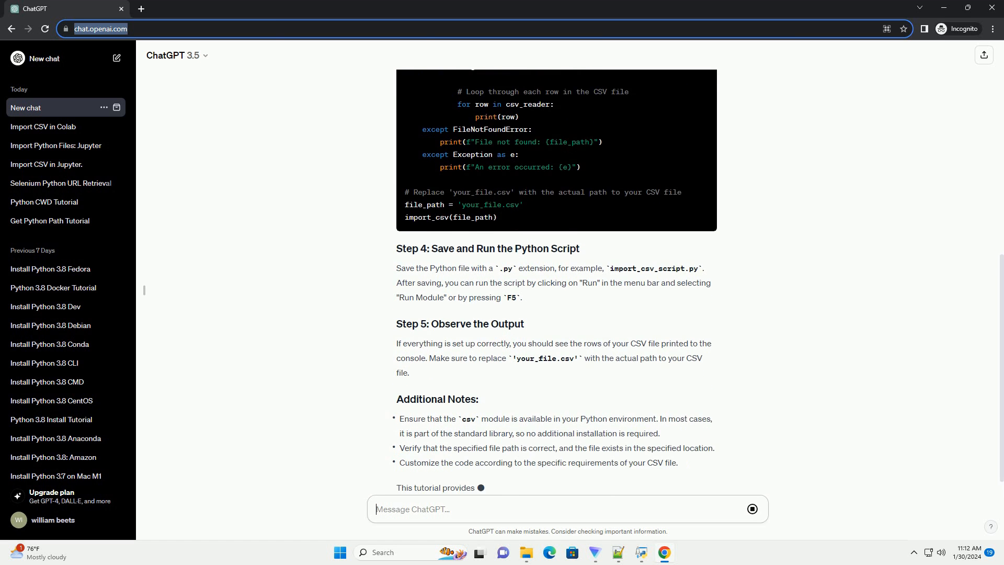